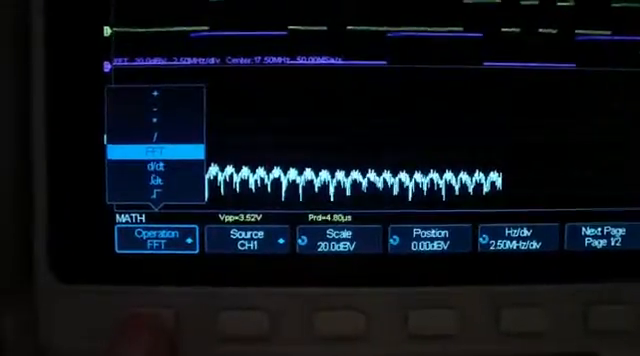
- Change the CH1 math operation from FFT to derivative (d/dt), with dx at 0.20 div
click(149, 160)
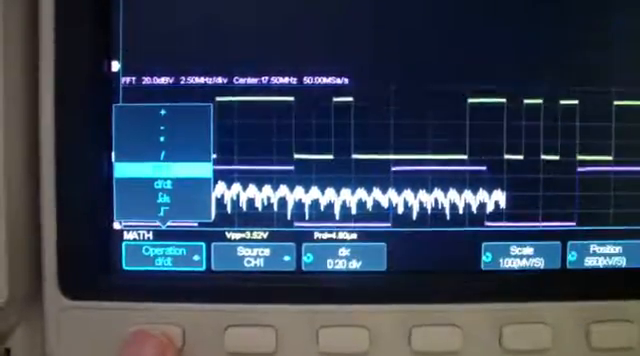